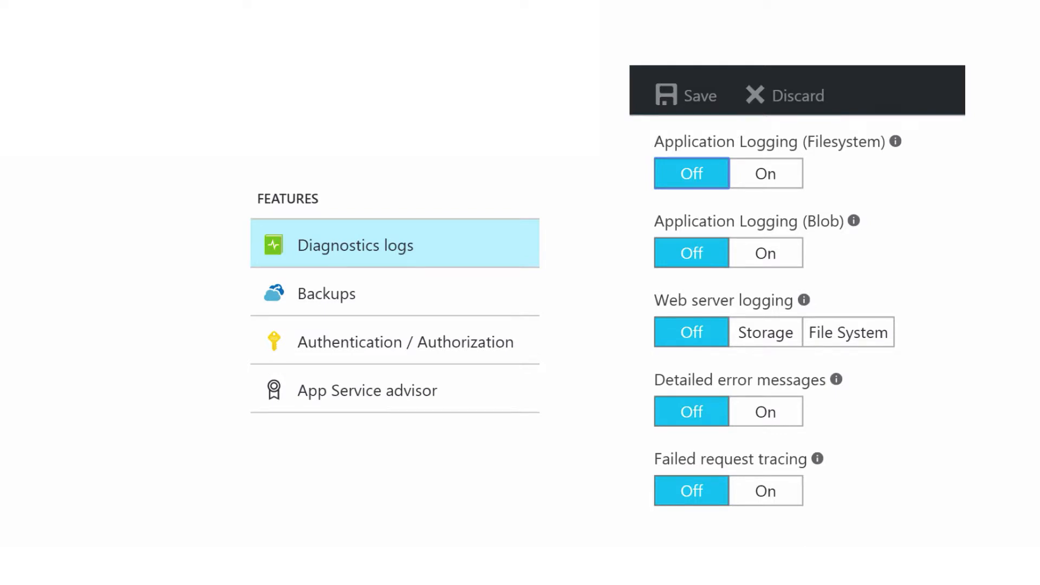
Show the Log stream with live web server GET, POST and DELETE requests to /tables/diary_entry
{"action": "left_click", "coordinate": [141, 176]}
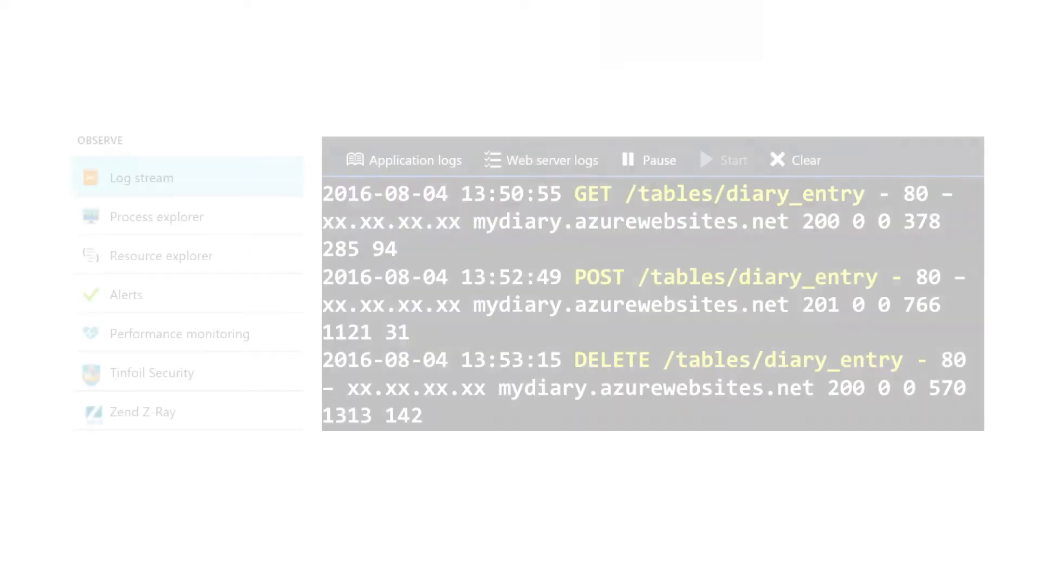